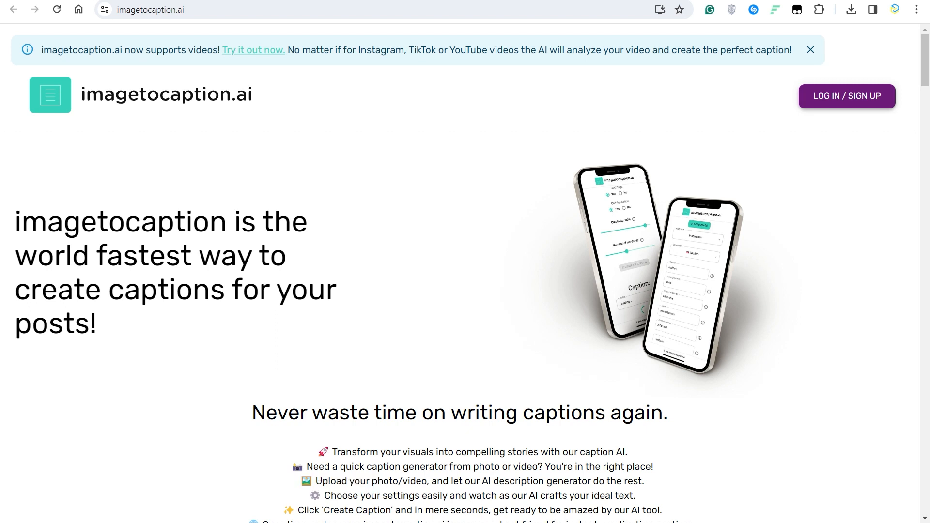
# Sign in to reach the caption tool page with 4 free credits and the settings form
pyautogui.click(846, 96)
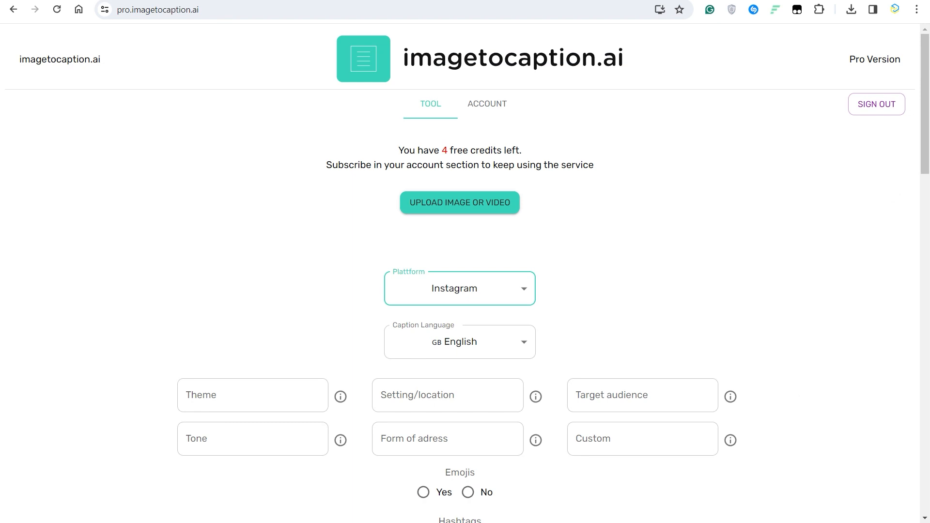
# Upload the tandoori chicken photo as the image to caption and review the blank form
pyautogui.click(459, 202)
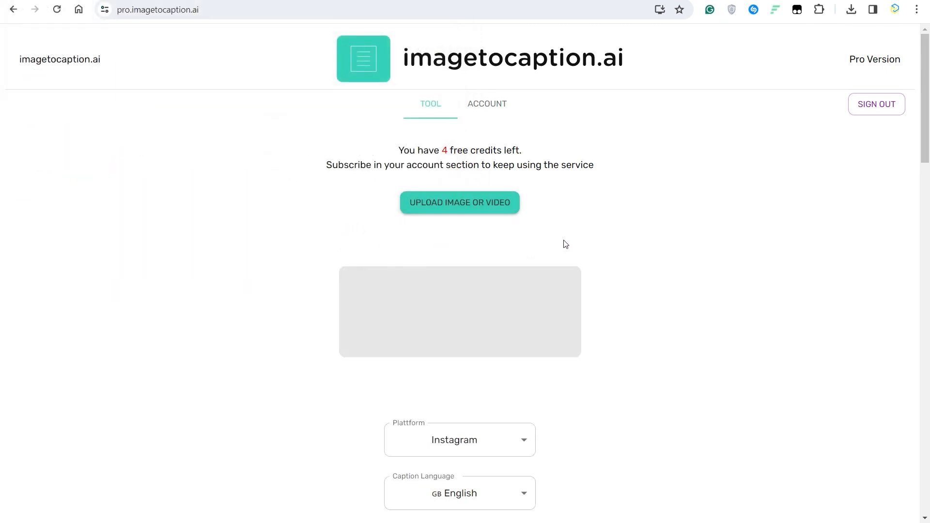
pyautogui.click(459, 201)
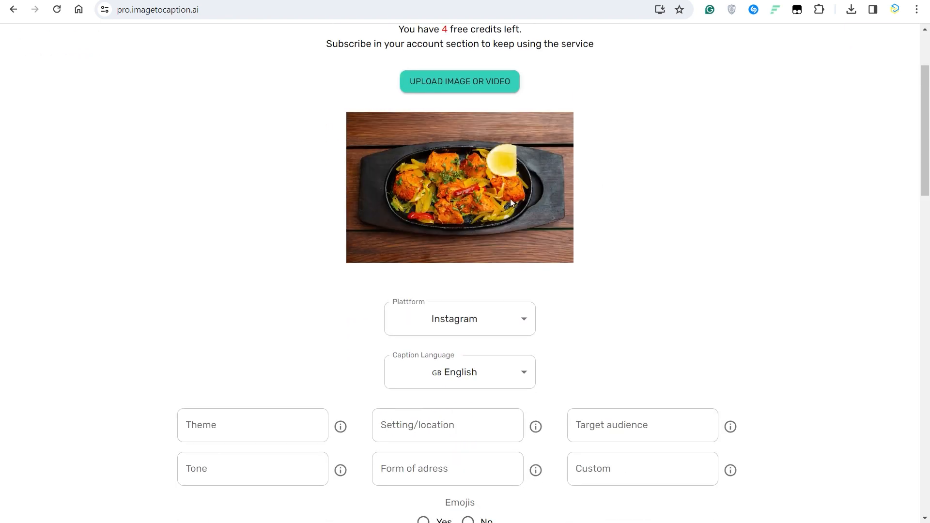
pyautogui.scroll(-3)
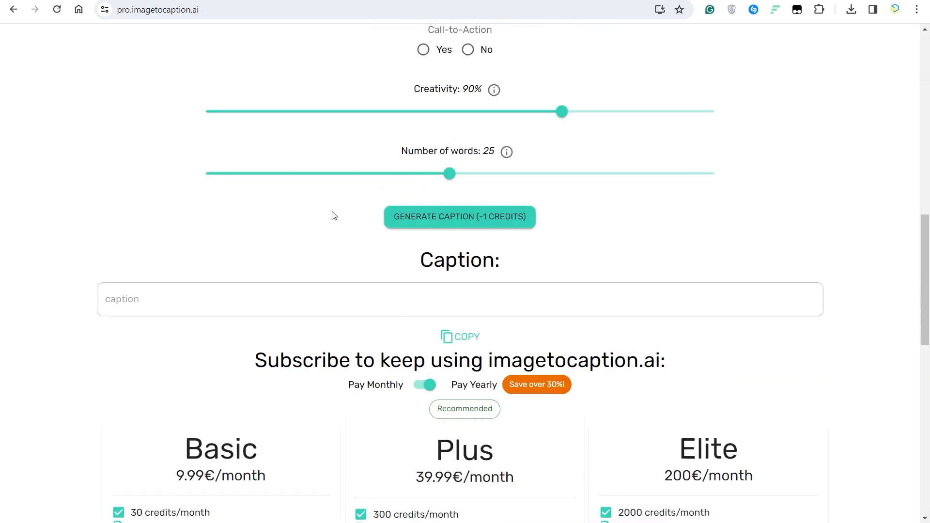
pyautogui.scroll(-3)
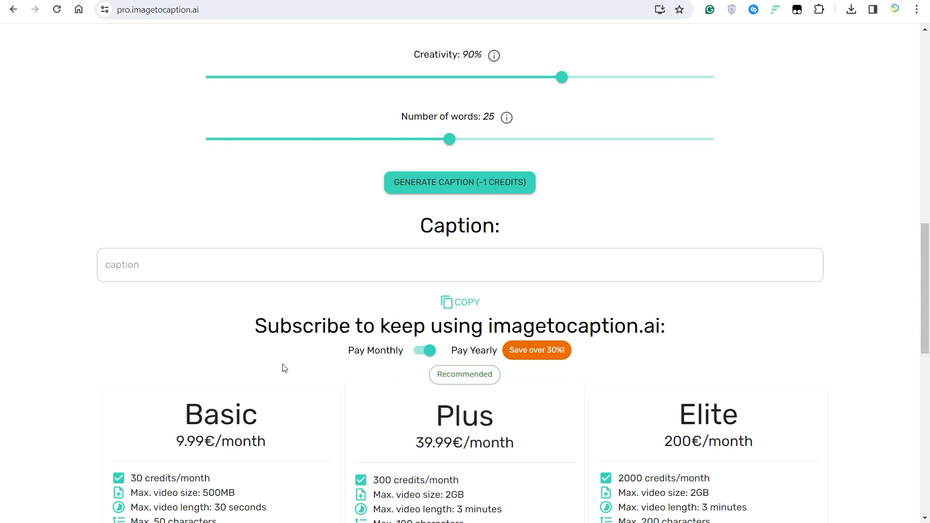
pyautogui.scroll(-3)
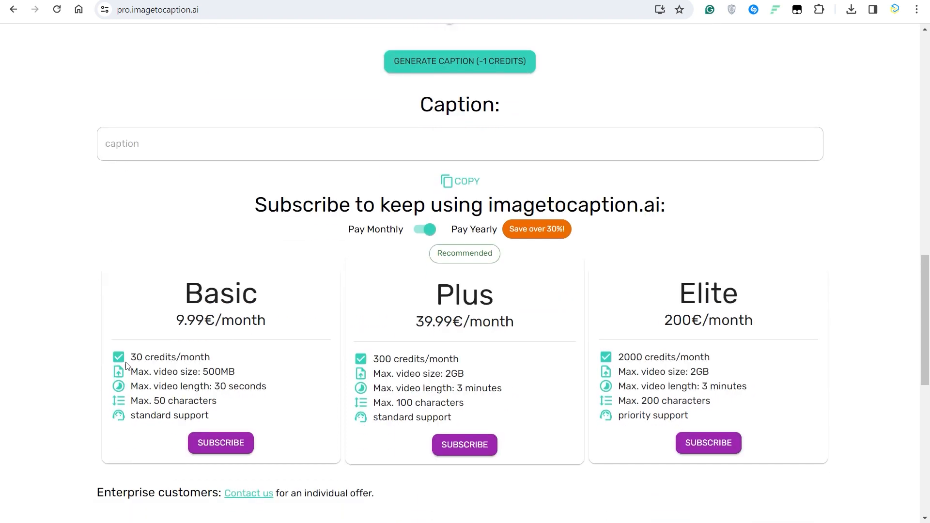
pyautogui.scroll(3)
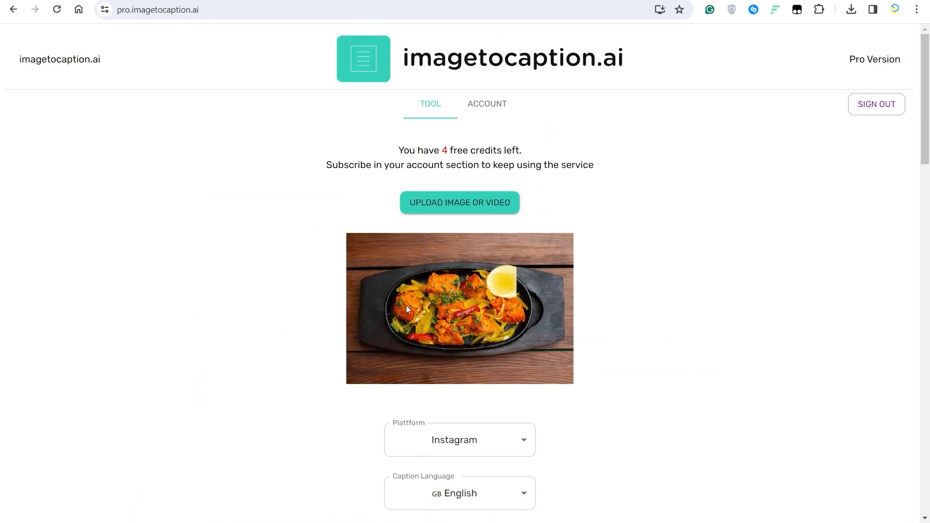
# Choose Pinterest as the platform and keep English as the caption language
pyautogui.click(459, 439)
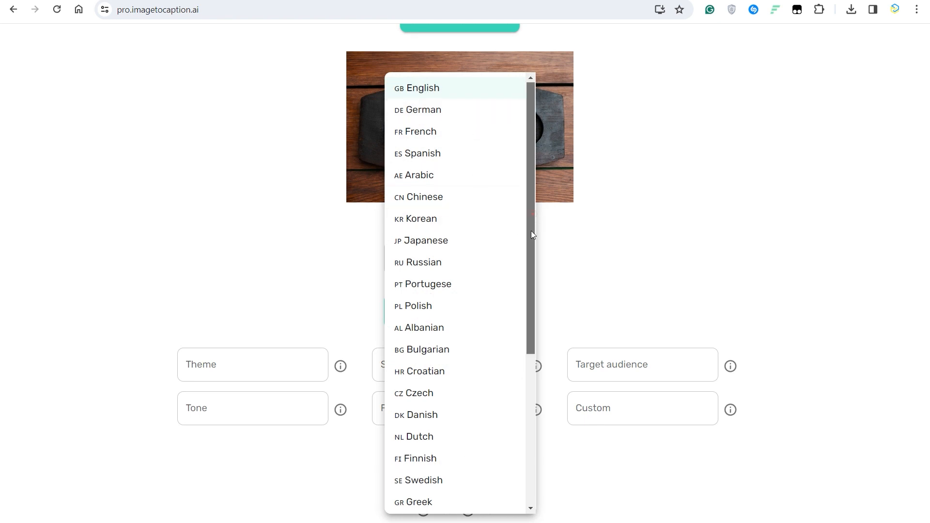
pyautogui.click(425, 87)
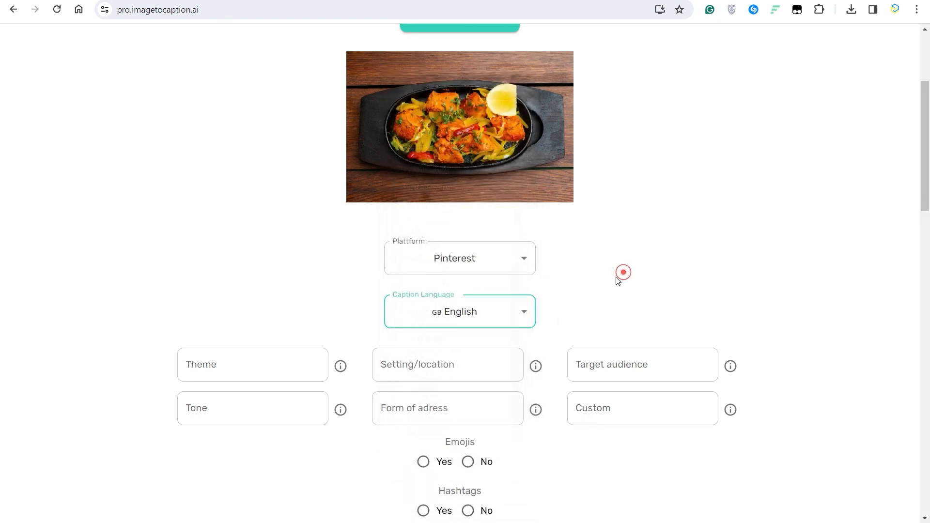
# Enter 'food' as the caption theme and leave the setting/location field empty
pyautogui.click(252, 364)
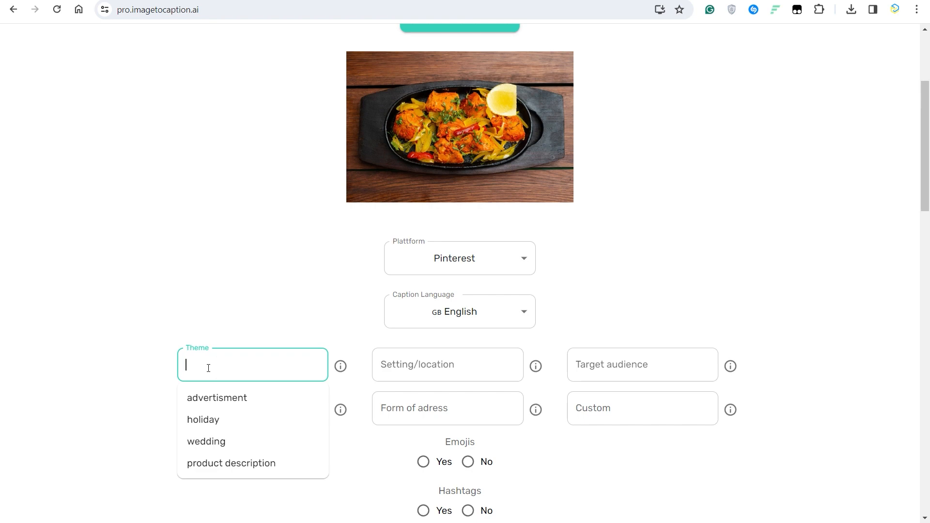
pyautogui.write('foo')
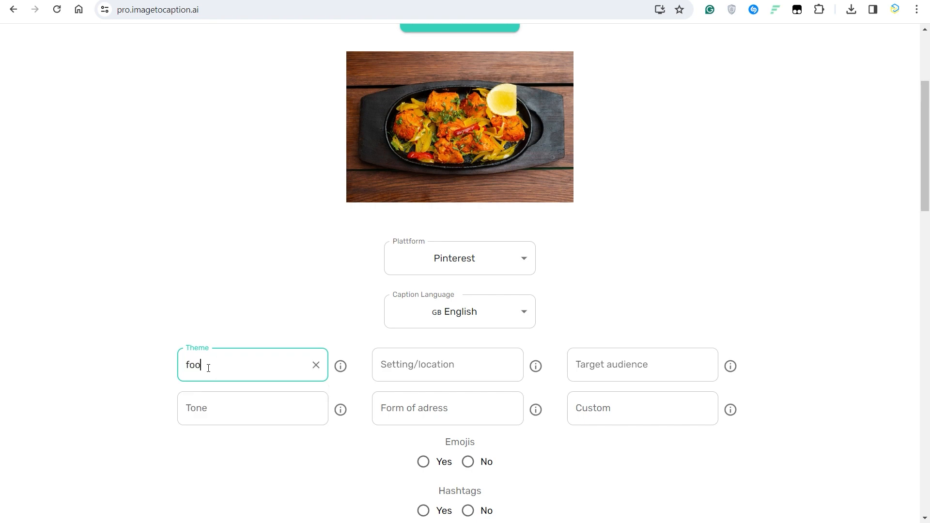
pyautogui.write('d')
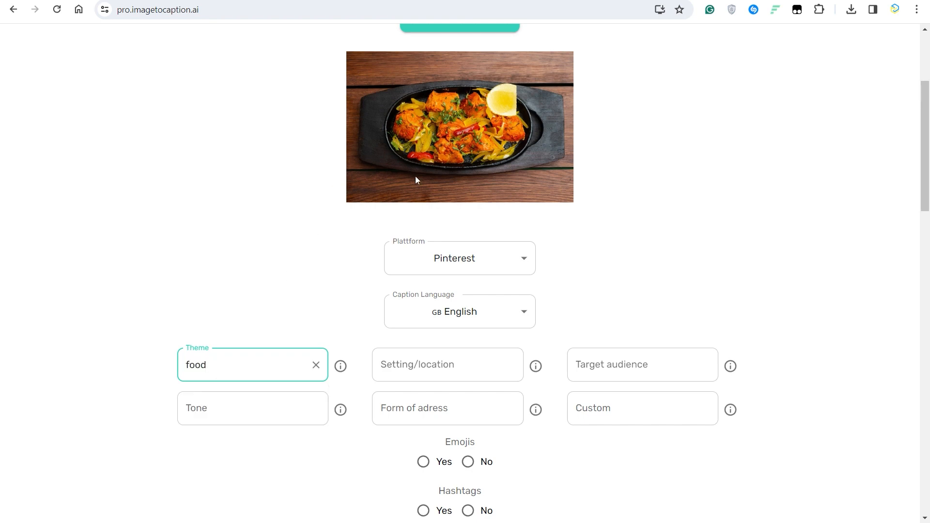
pyautogui.click(446, 364)
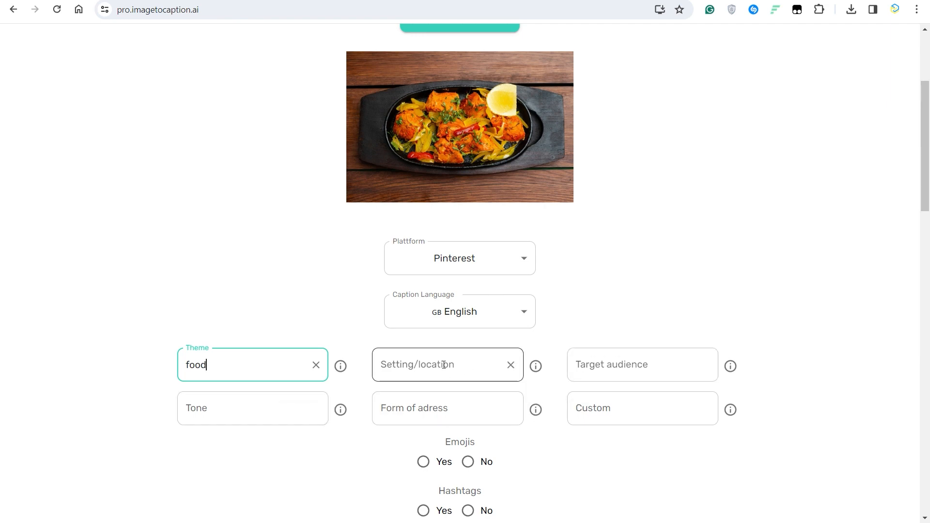
pyautogui.click(447, 365)
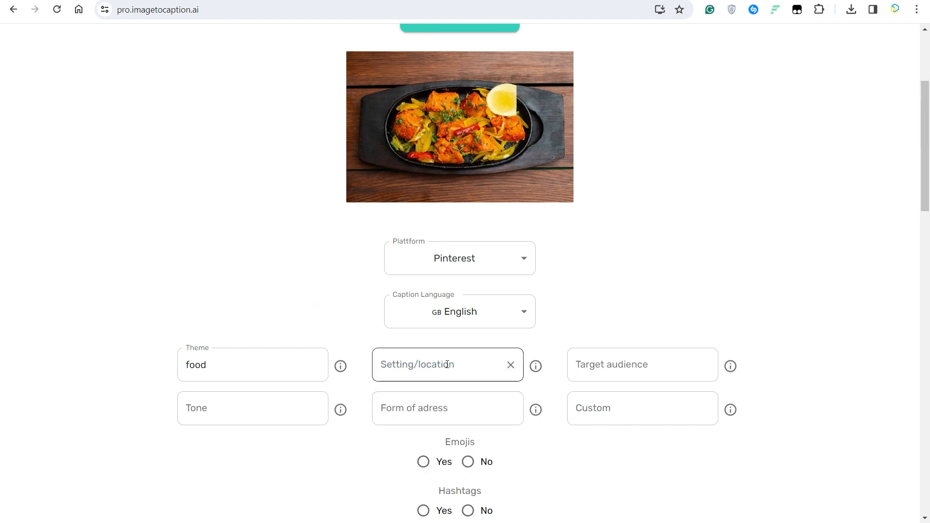
pyautogui.click(496, 373)
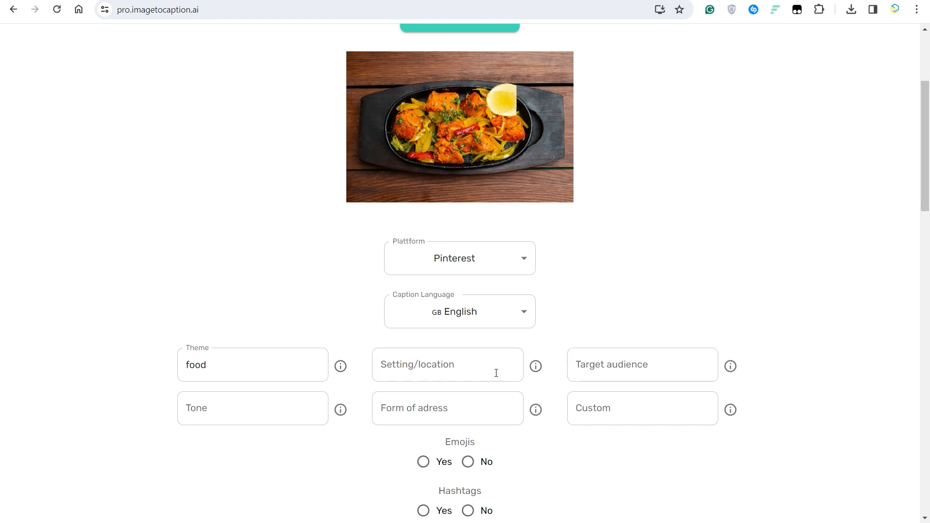
# Add 'tandoori' as the custom caption detail
pyautogui.click(642, 408)
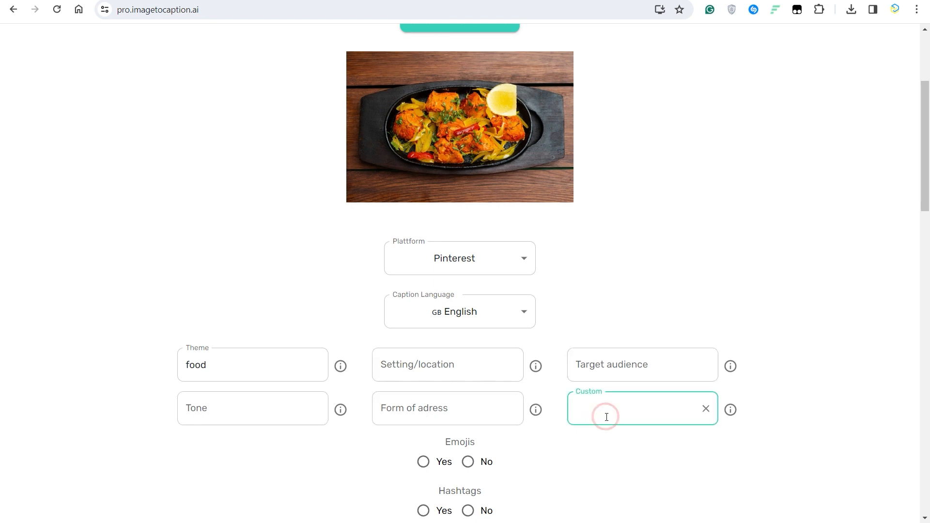
pyautogui.click(606, 417)
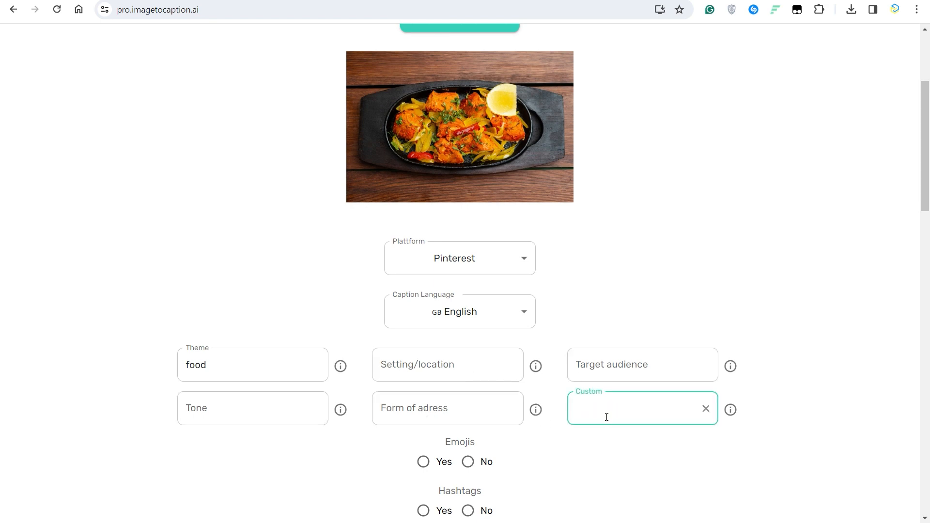
pyautogui.write('tandoori')
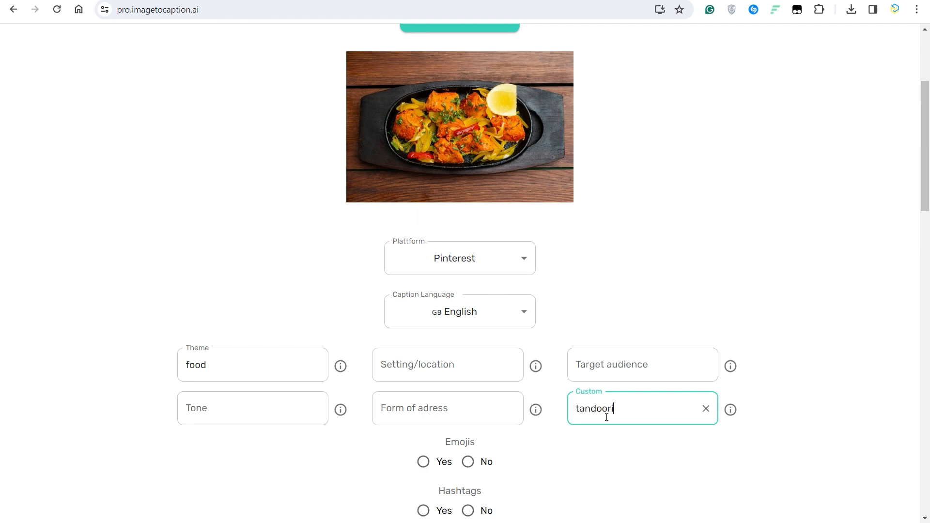
pyautogui.moveTo(439, 188)
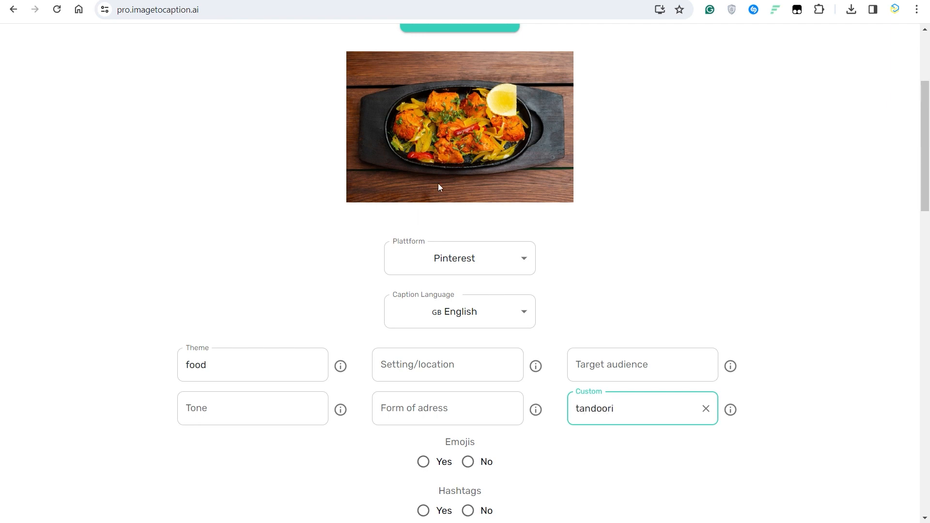
# Enable both emojis and hashtags, leaving creativity at 90% and length at 25 words
pyautogui.scroll(-3)
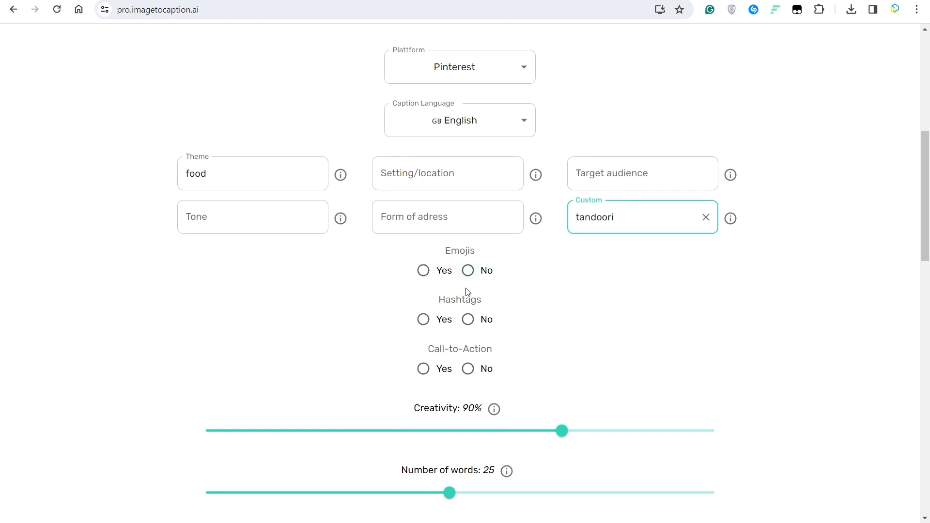
pyautogui.click(423, 270)
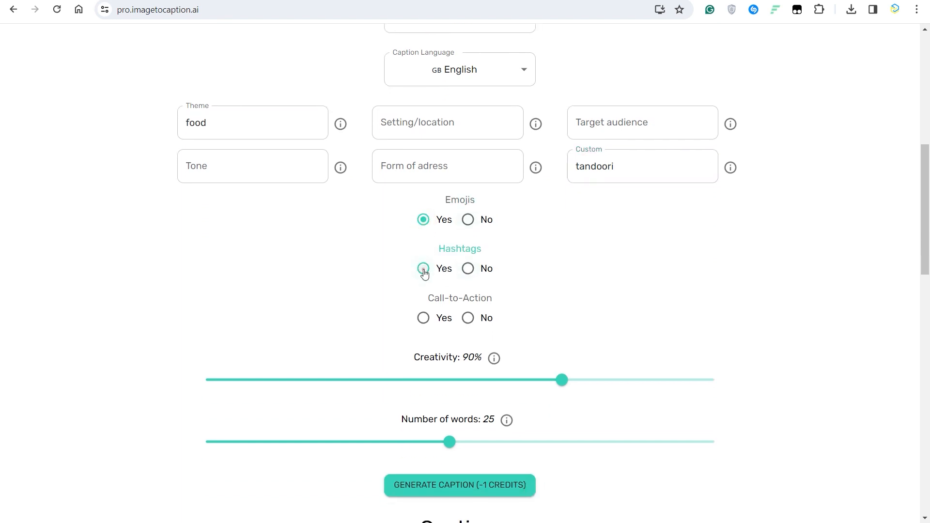
pyautogui.click(423, 268)
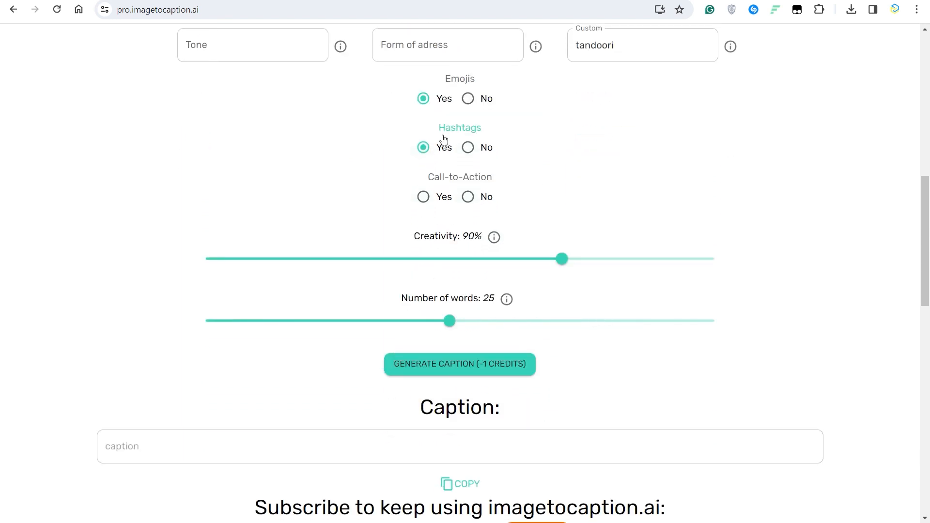
pyautogui.scroll(-3)
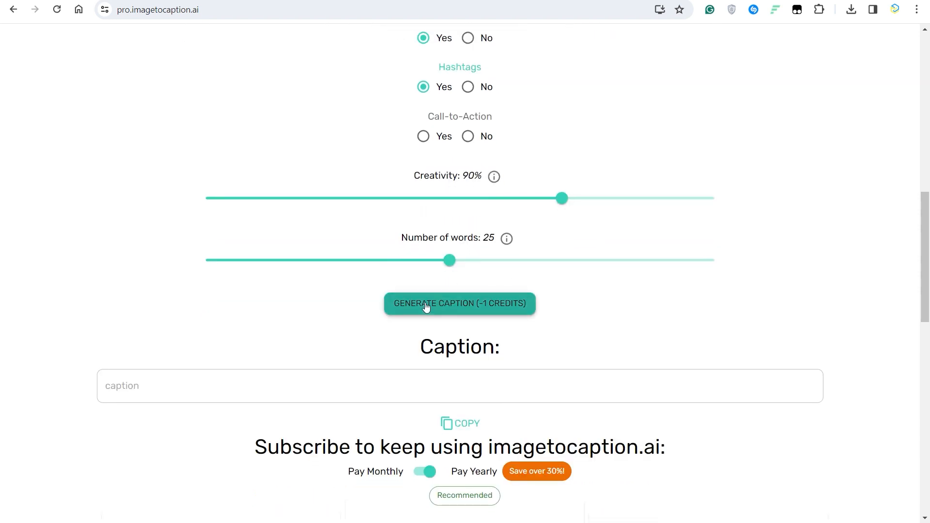
# Generate the caption, spending one credit so 3 of 4 remain
pyautogui.click(459, 303)
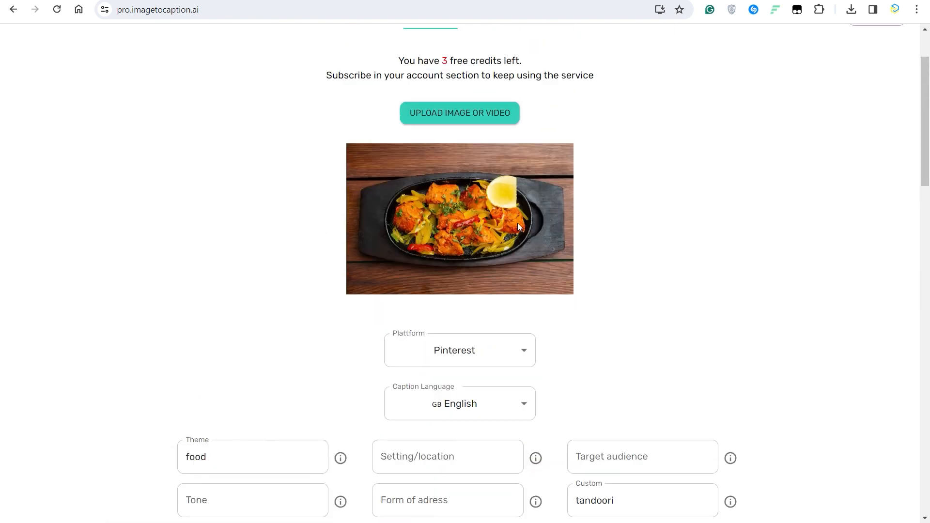
pyautogui.scroll(-3)
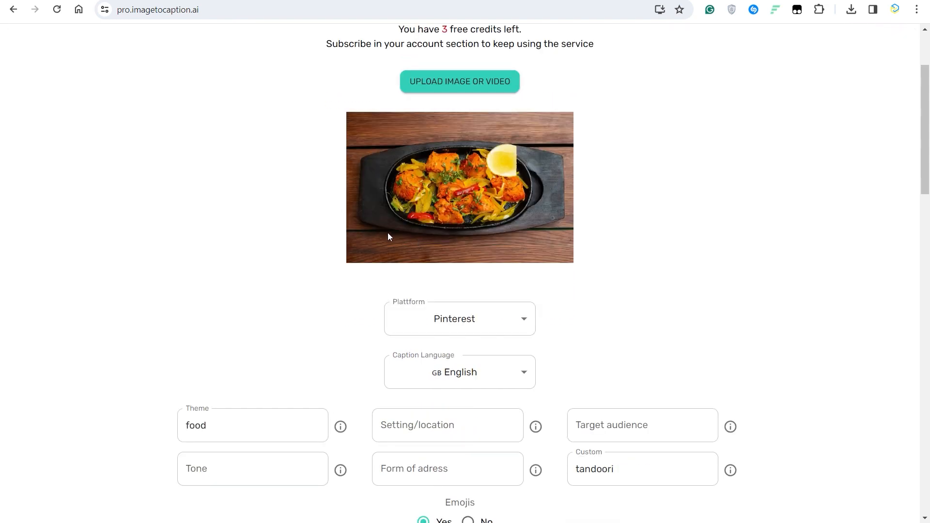